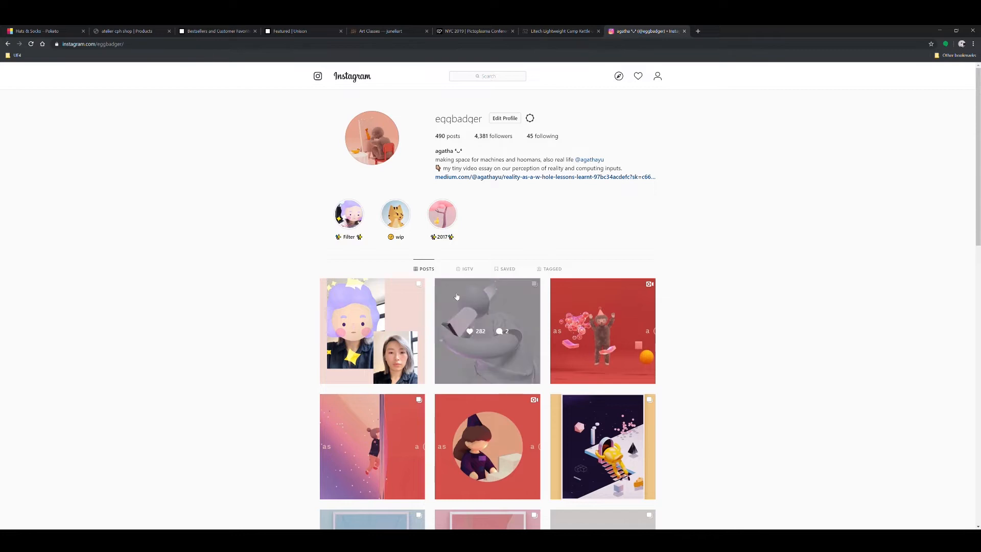
{"action": "left_click", "coordinate": [372, 331]}
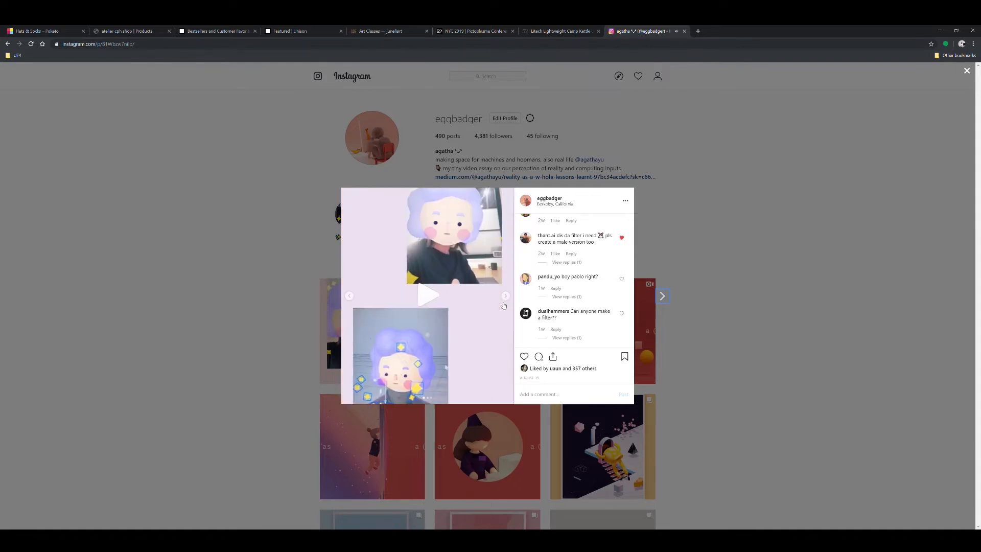
Step: Move from the demo post to a new tab with the Spark AR address being entered
{"action": "left_click", "coordinate": [429, 295]}
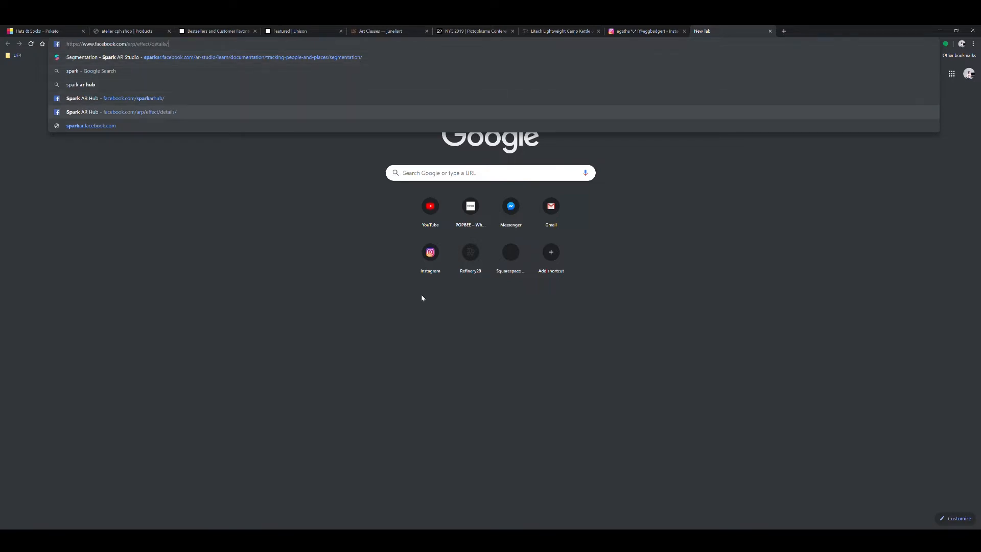
Step: Load sparkar.facebook.com, then switch back to the Instagram profile's Tagged section
{"action": "left_click", "coordinate": [91, 126]}
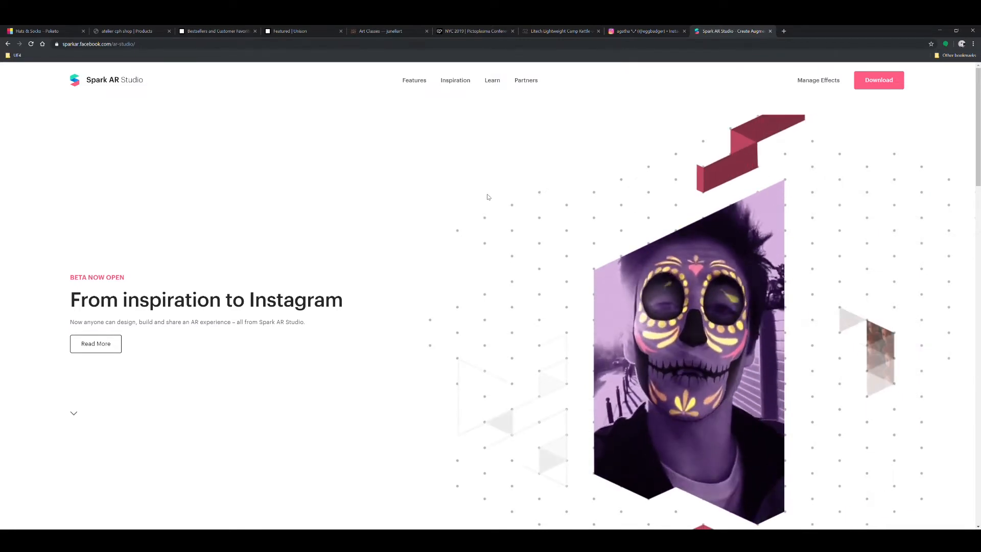
{"action": "left_click", "coordinate": [646, 31]}
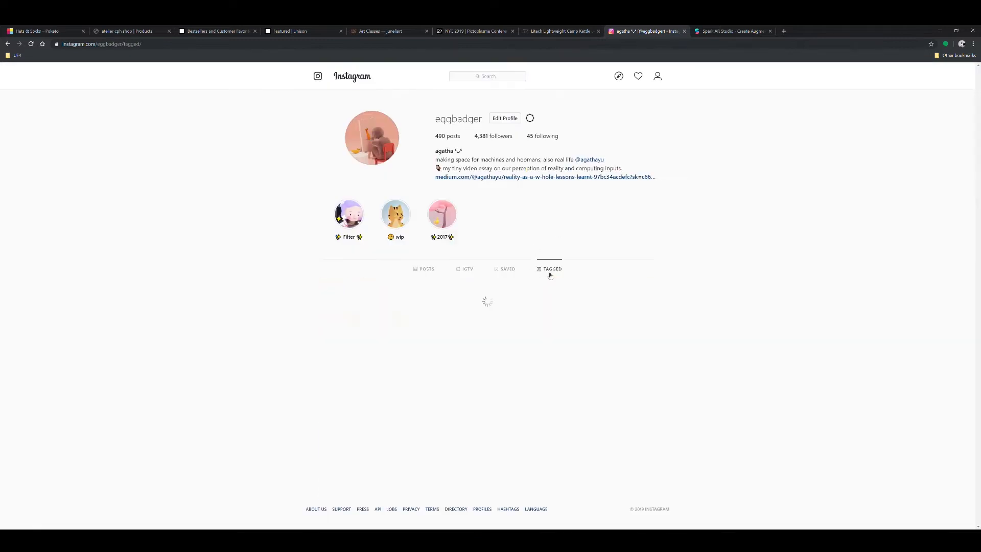
Step: Play the tagged AR street-mural post and its next slide, then return to the Spark AR tab
{"action": "scroll", "scroll_direction": "down", "scroll_amount": 3}
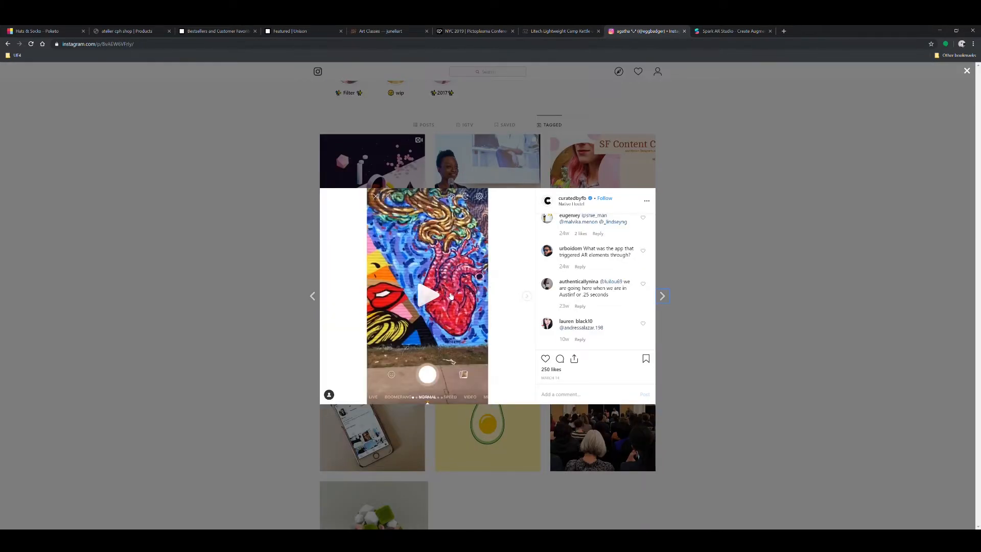
{"action": "left_click", "coordinate": [427, 296]}
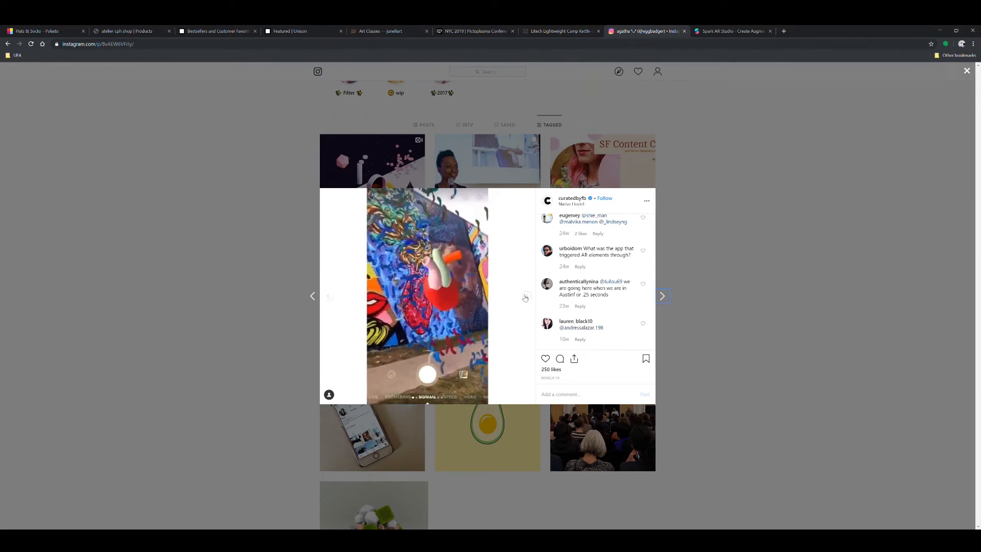
{"action": "left_click", "coordinate": [427, 295]}
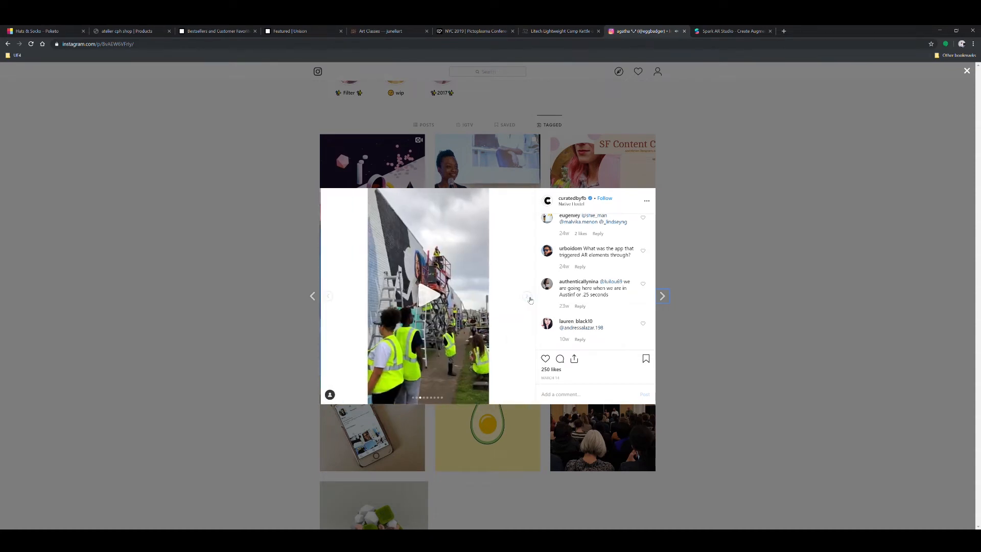
{"action": "left_click", "coordinate": [731, 31]}
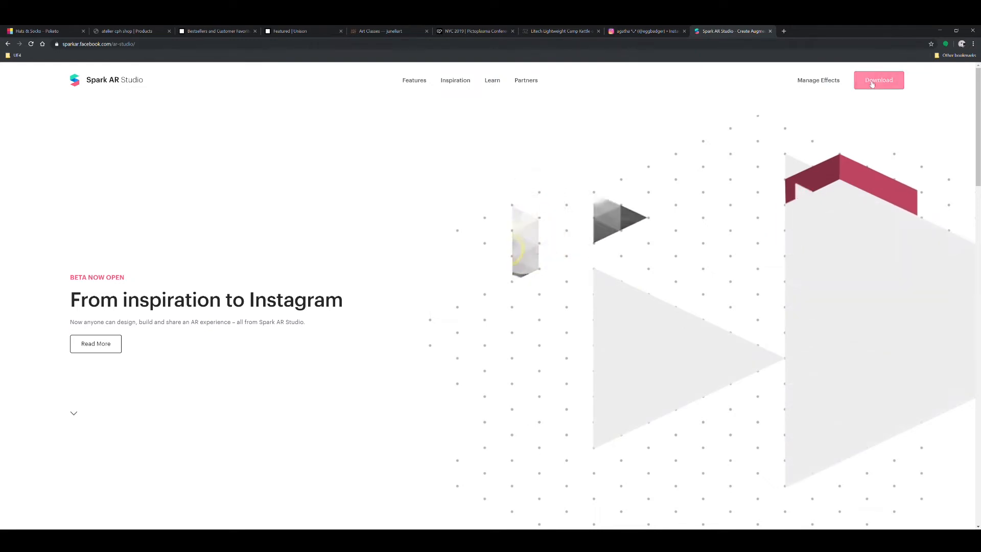
Step: Scroll the Studio home page through creation levels and quick start to the creator community section
{"action": "scroll", "scroll_direction": "down", "scroll_amount": 3}
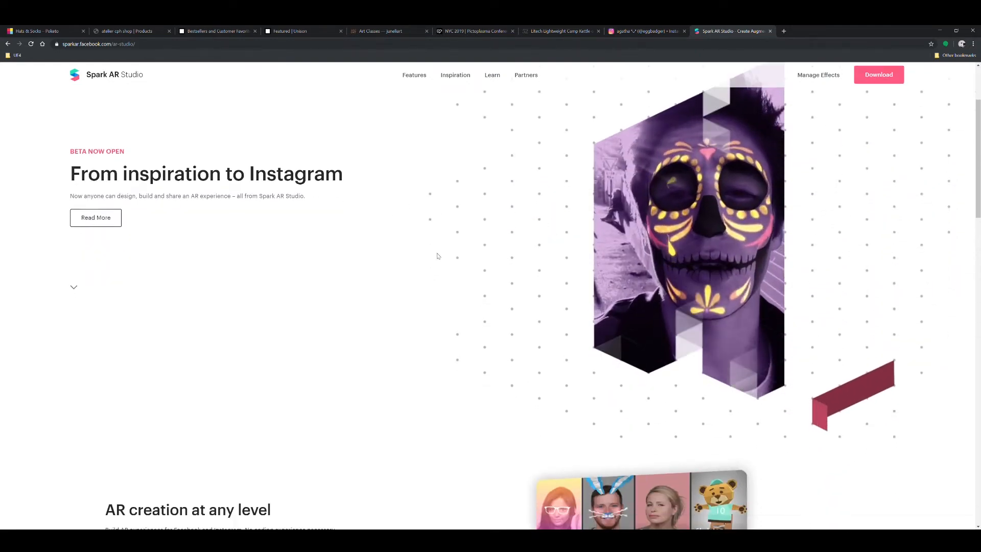
{"action": "scroll", "scroll_direction": "down", "scroll_amount": 3}
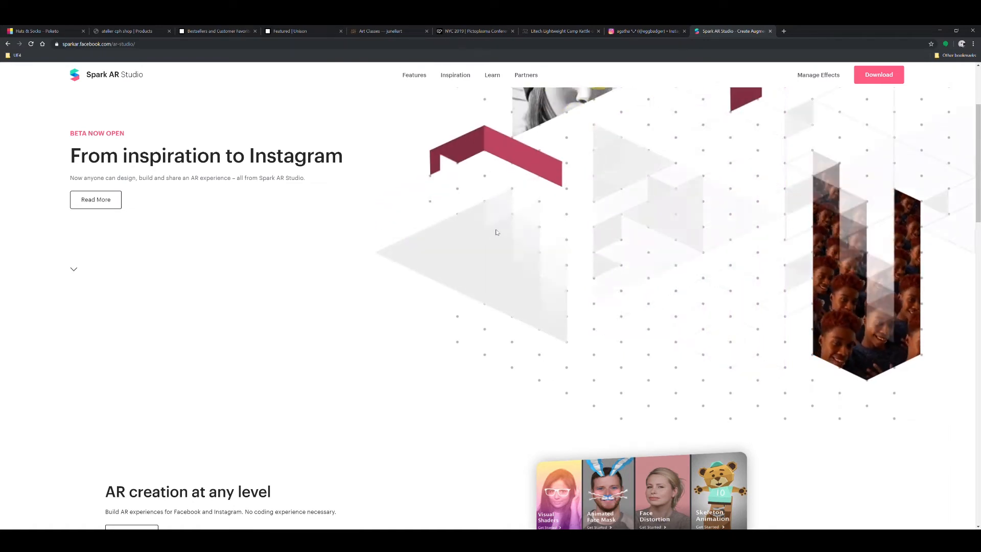
{"action": "scroll", "scroll_direction": "down", "scroll_amount": 3}
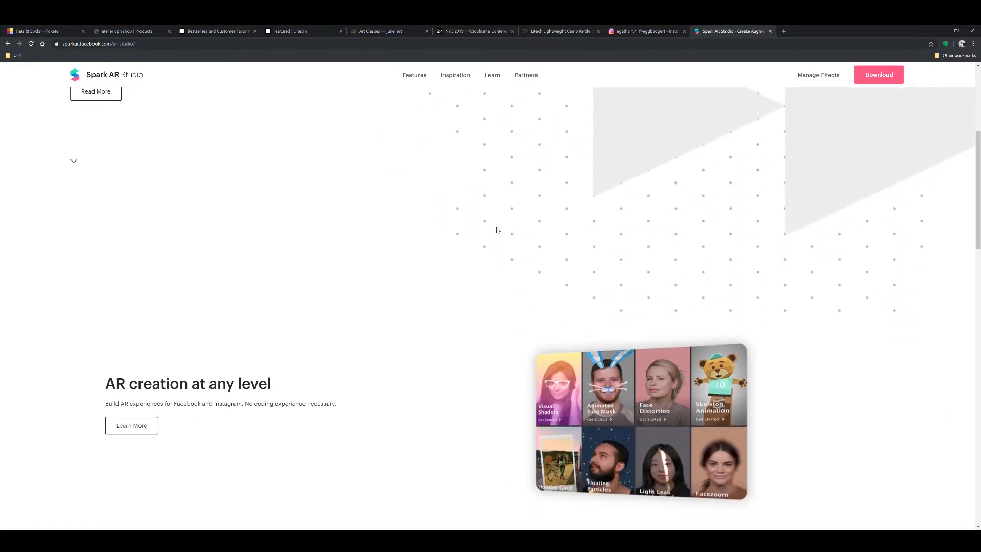
{"action": "scroll", "scroll_direction": "down", "scroll_amount": 3}
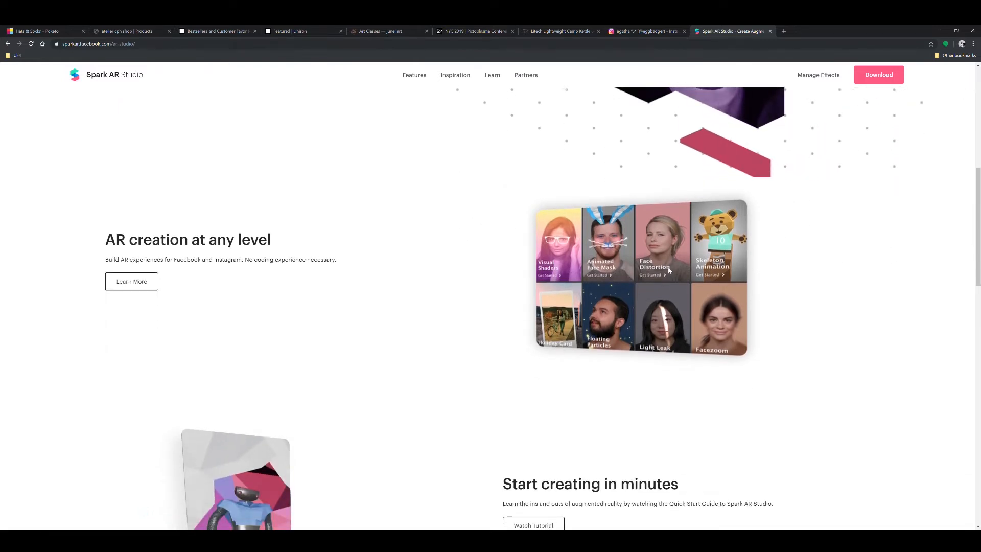
{"action": "scroll", "scroll_direction": "down", "scroll_amount": 3}
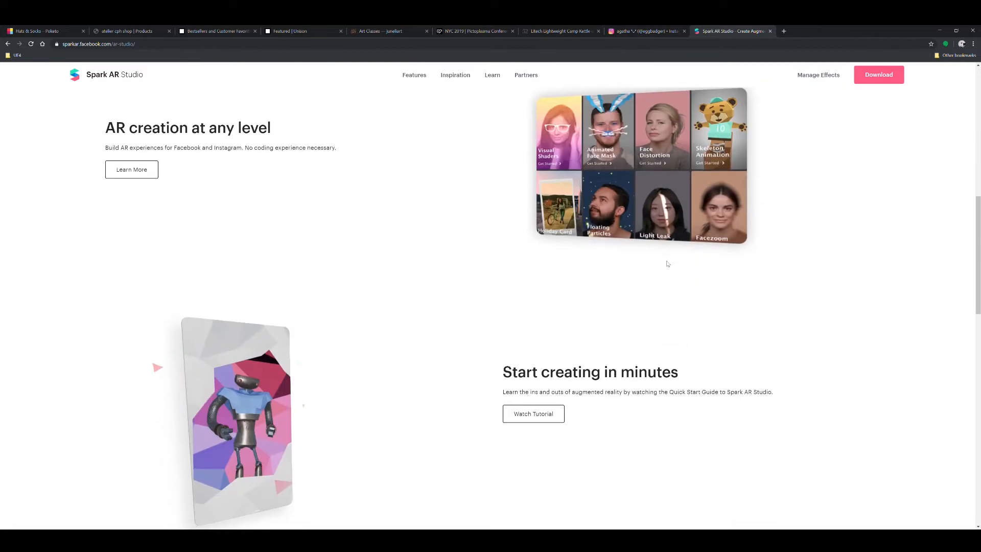
{"action": "scroll", "scroll_direction": "down", "scroll_amount": 3}
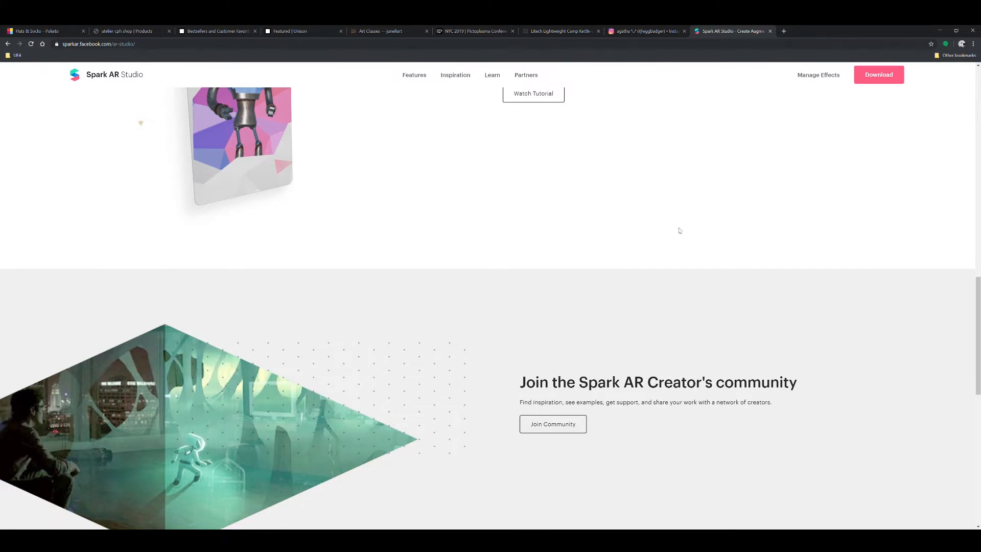
{"action": "mouse_move", "coordinate": [682, 231]}
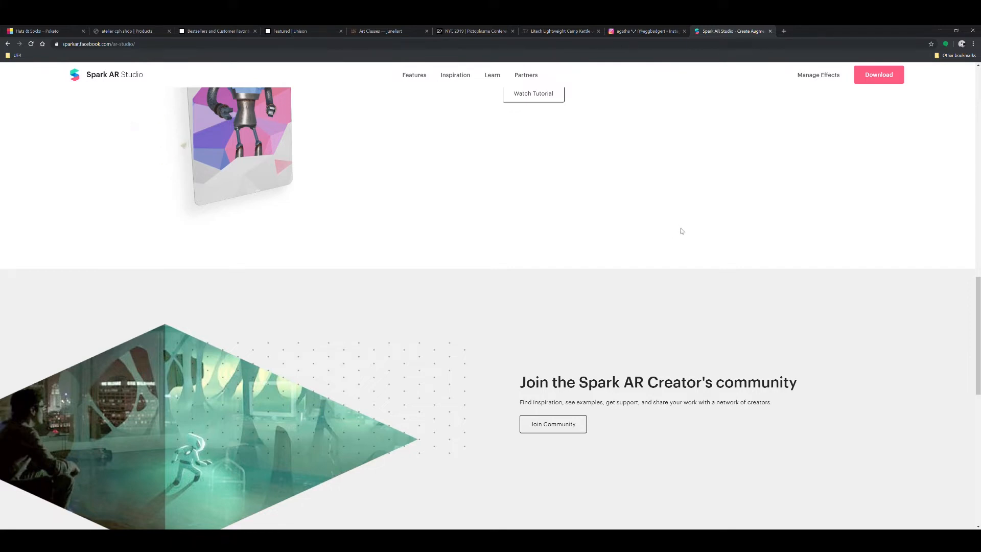
{"action": "mouse_move", "coordinate": [646, 199]}
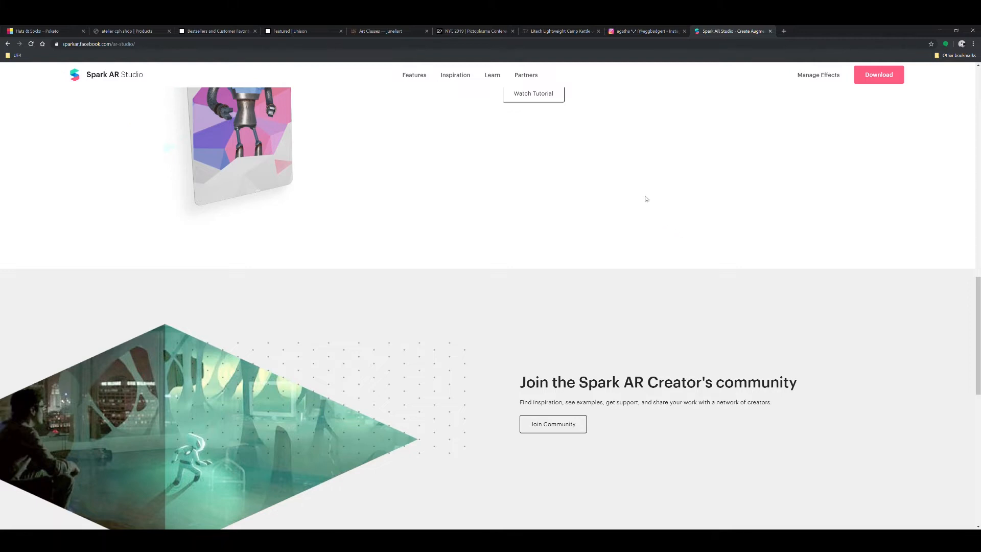
{"action": "mouse_move", "coordinate": [894, 141]}
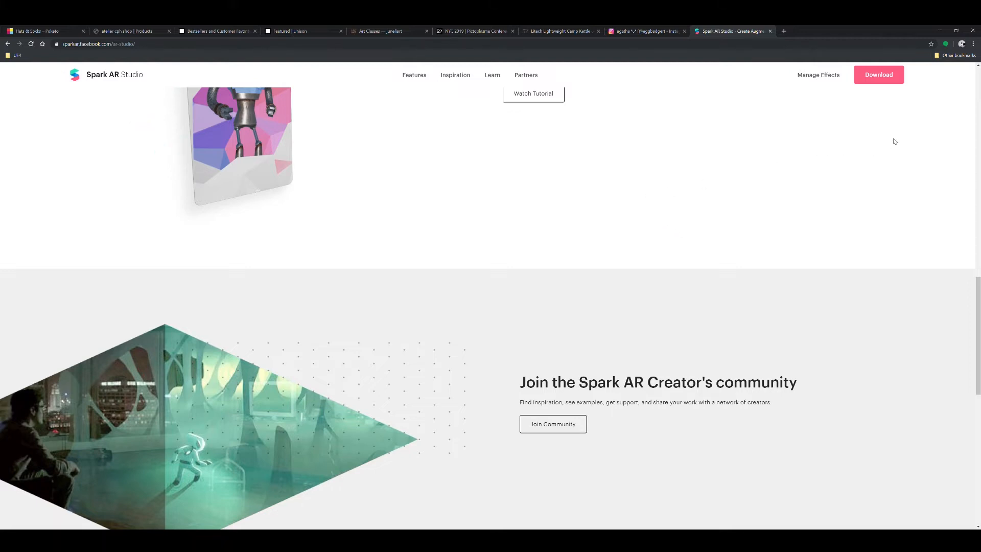
{"action": "mouse_move", "coordinate": [877, 130]}
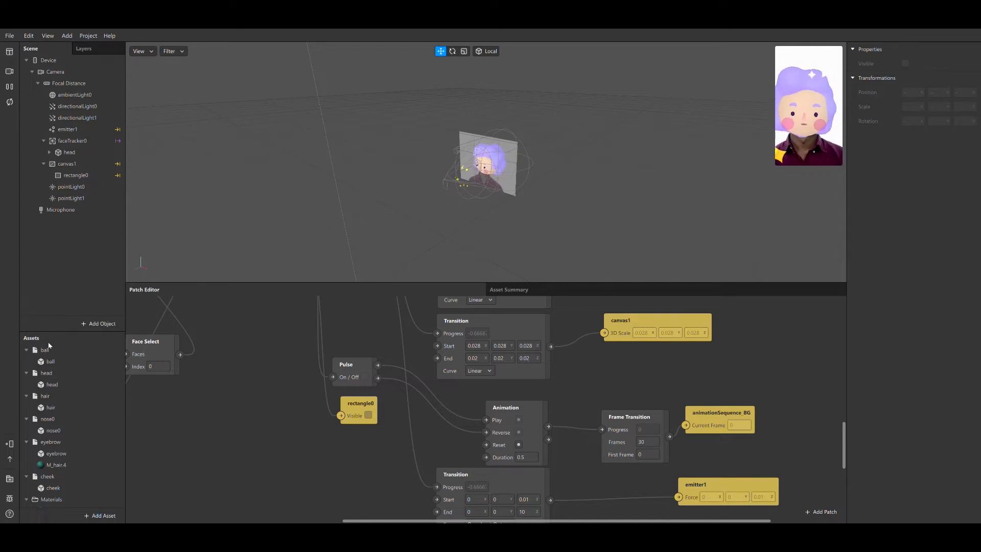
Step: Select pointLight0 and collapse the ball, head, hair and nose0 asset folders to reveal Materials
{"action": "left_click", "coordinate": [364, 377]}
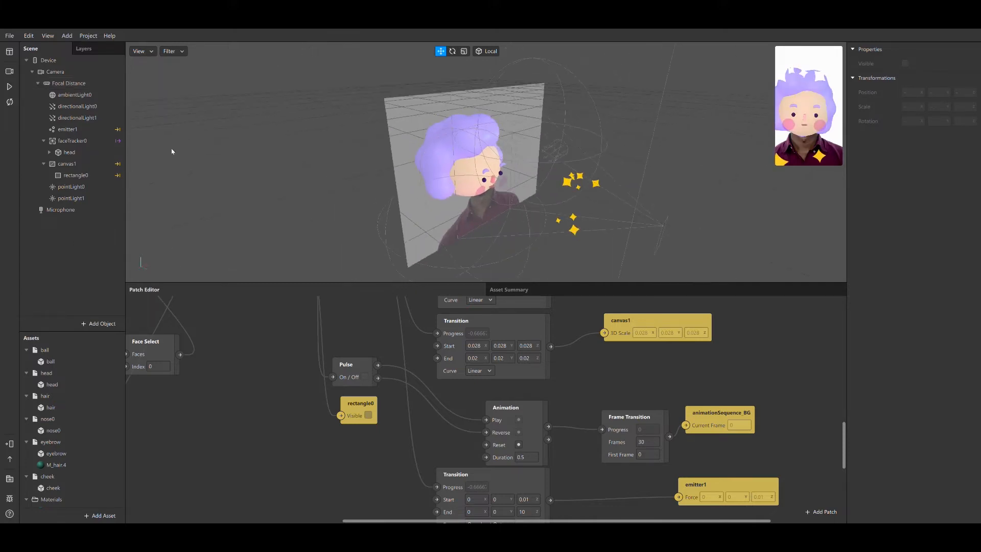
{"action": "left_click", "coordinate": [70, 186]}
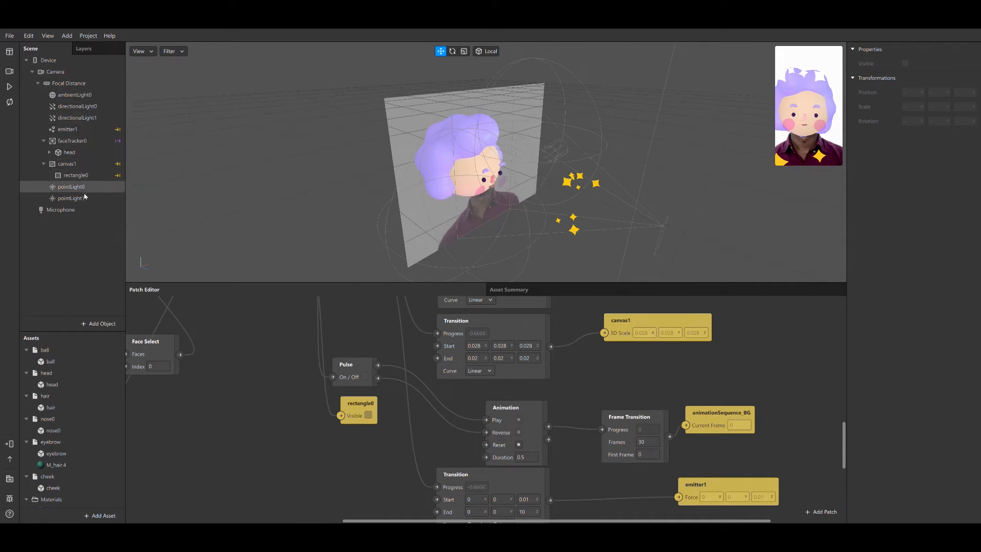
{"action": "left_click", "coordinate": [75, 175]}
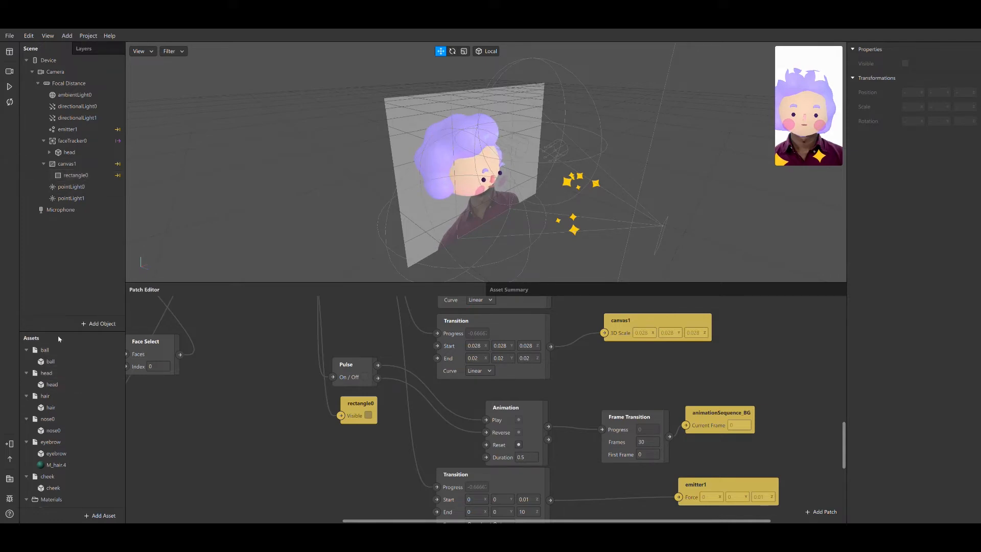
{"action": "left_click", "coordinate": [50, 361]}
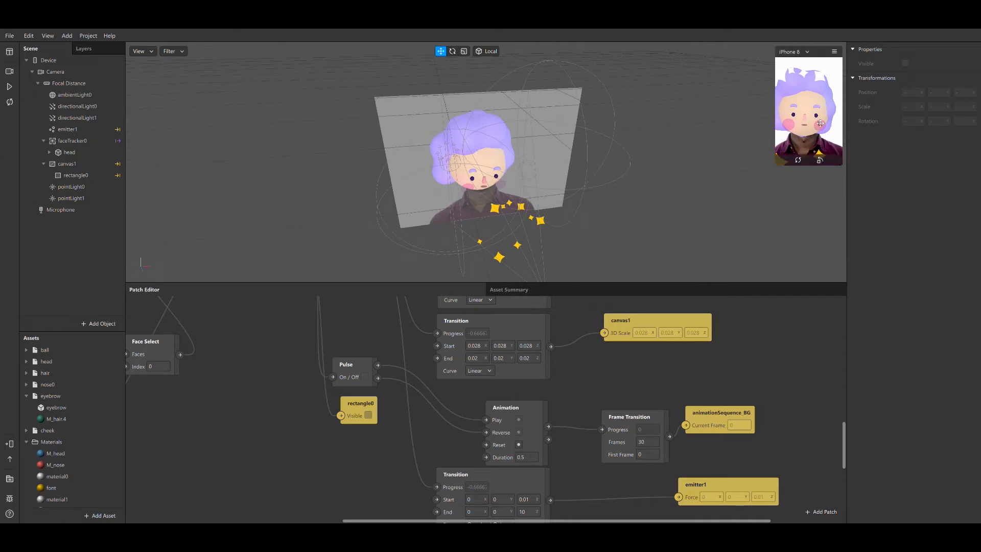
{"action": "mouse_move", "coordinate": [778, 175]}
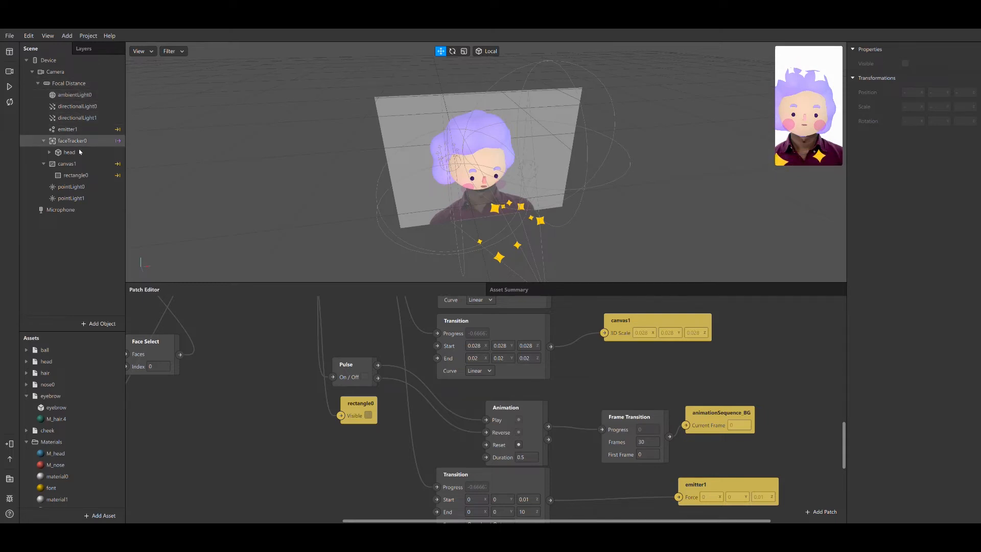
{"action": "left_click", "coordinate": [70, 152]}
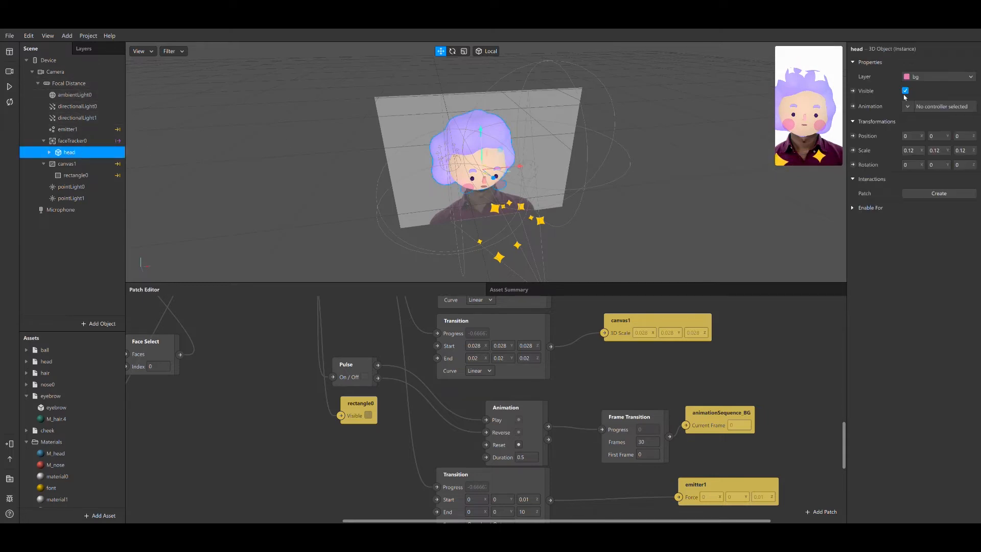
{"action": "left_click", "coordinate": [906, 91]}
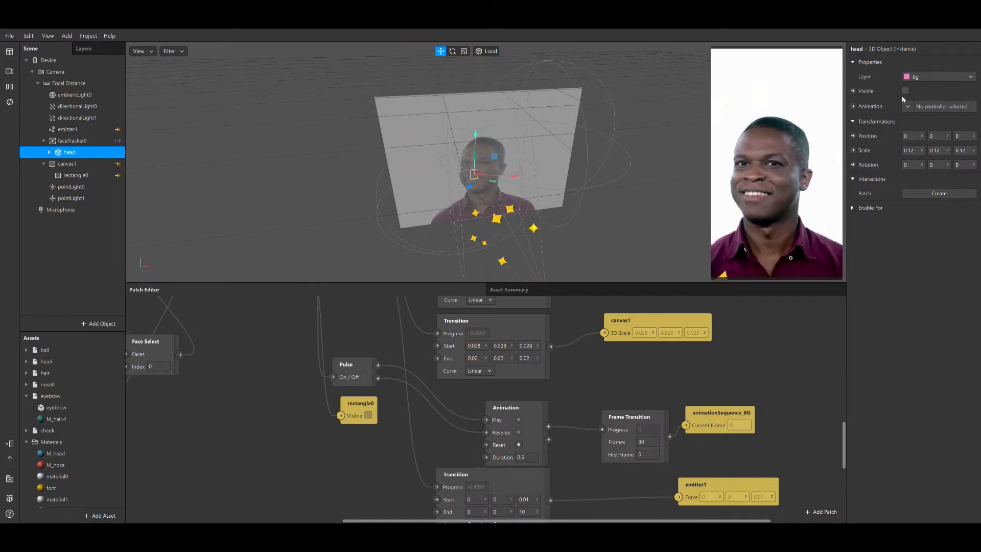
{"action": "left_click", "coordinate": [907, 91]}
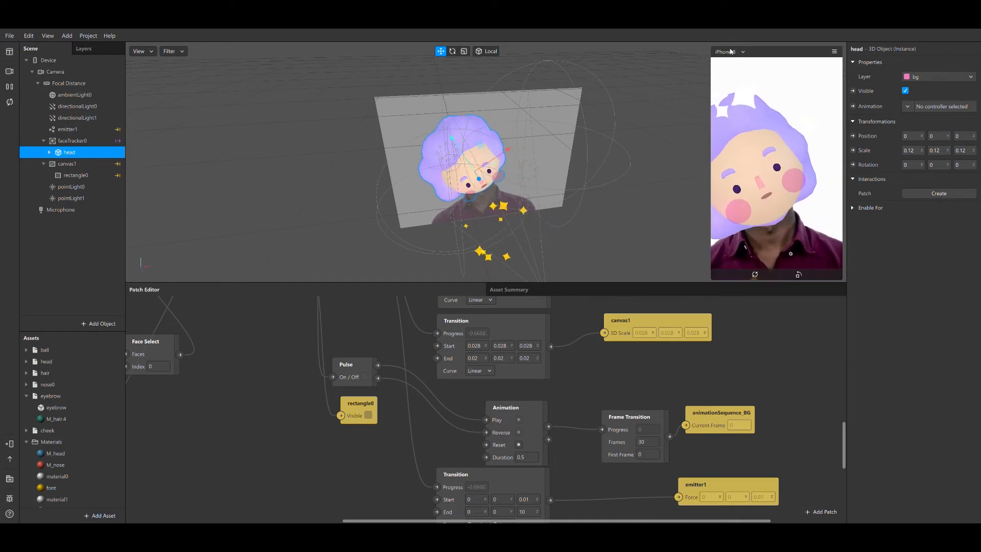
{"action": "left_click", "coordinate": [725, 51]}
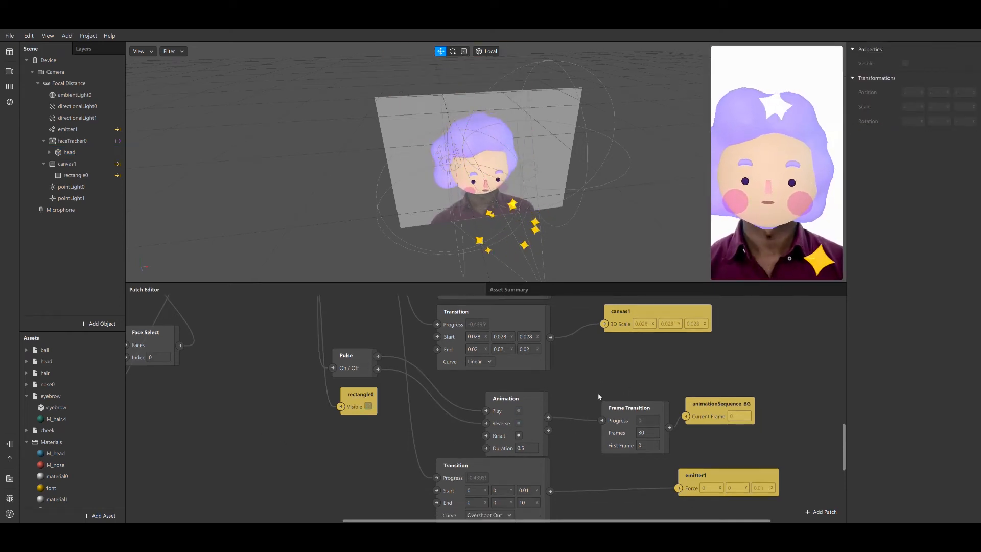
{"action": "scroll", "scroll_direction": "down", "scroll_amount": 3}
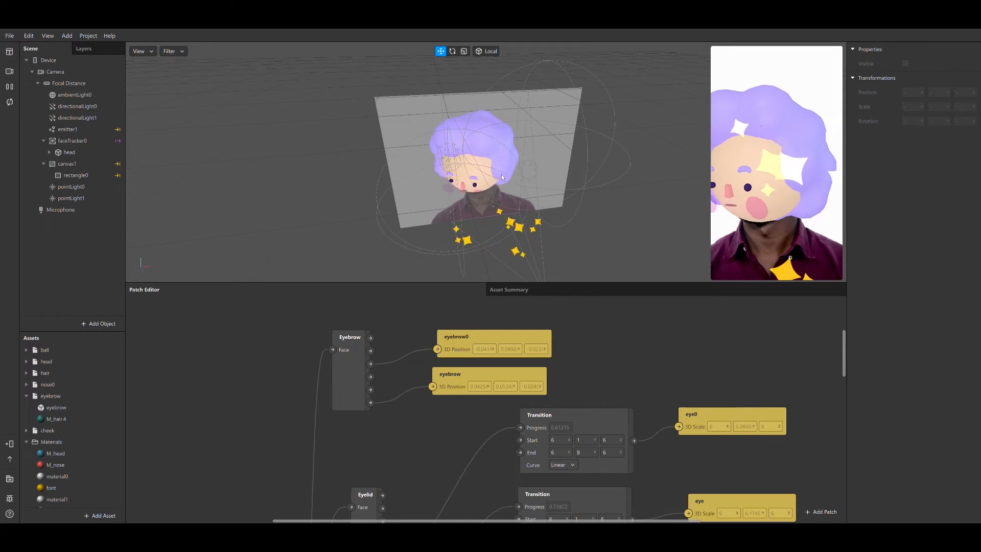
Step: Select the cheek object to show its M_cheek transparent-plus-emission node tree
{"action": "left_click", "coordinate": [71, 197]}
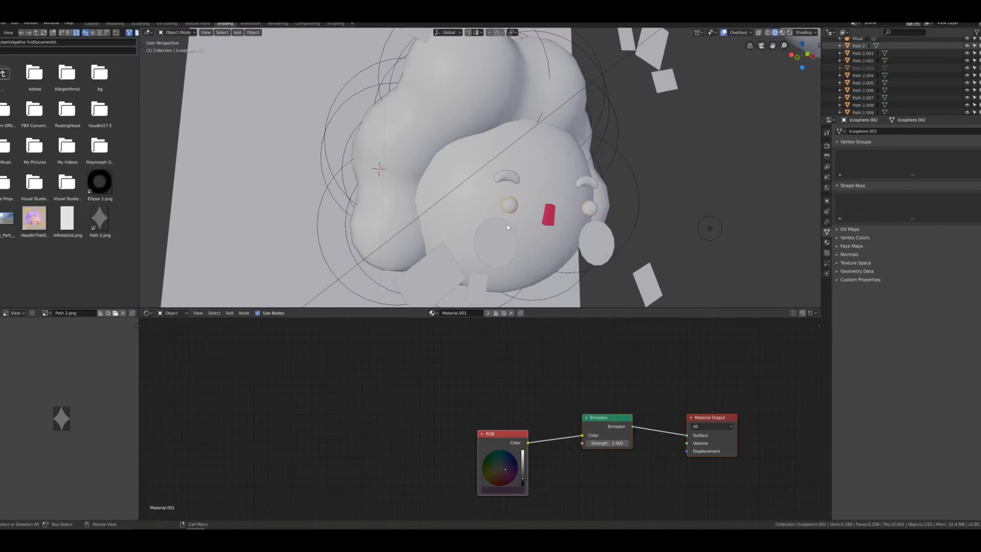
{"action": "left_click", "coordinate": [598, 245]}
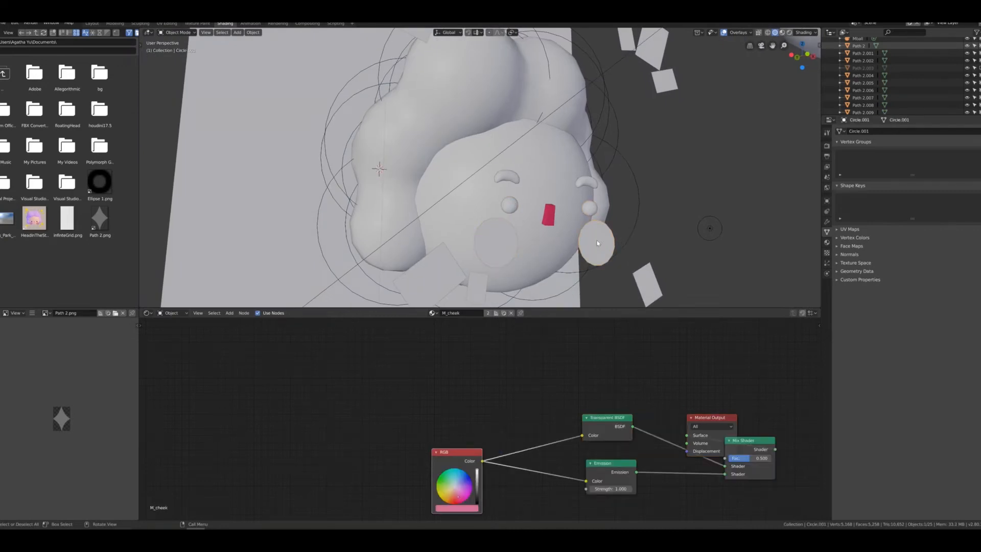
{"action": "left_click", "coordinate": [596, 243]}
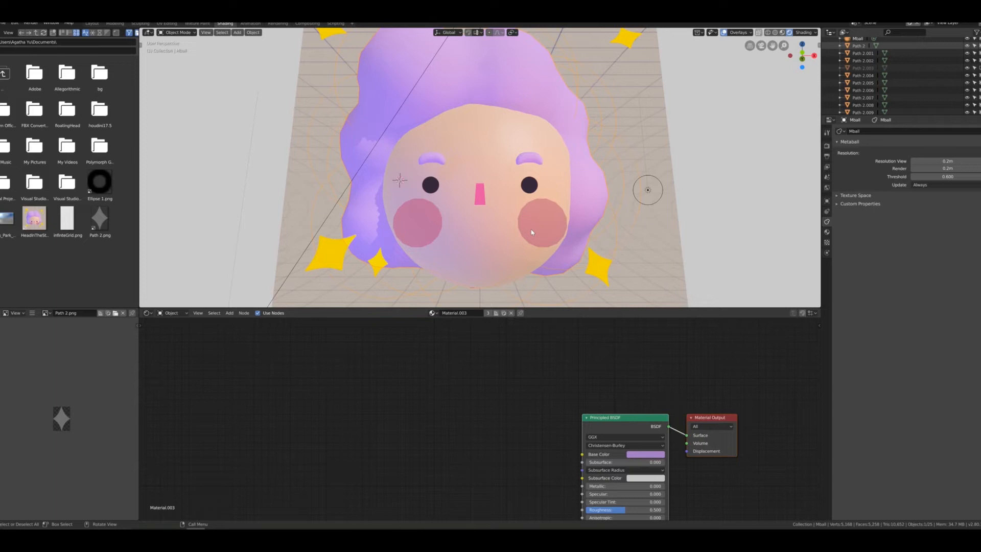
{"action": "mouse_move", "coordinate": [535, 230]}
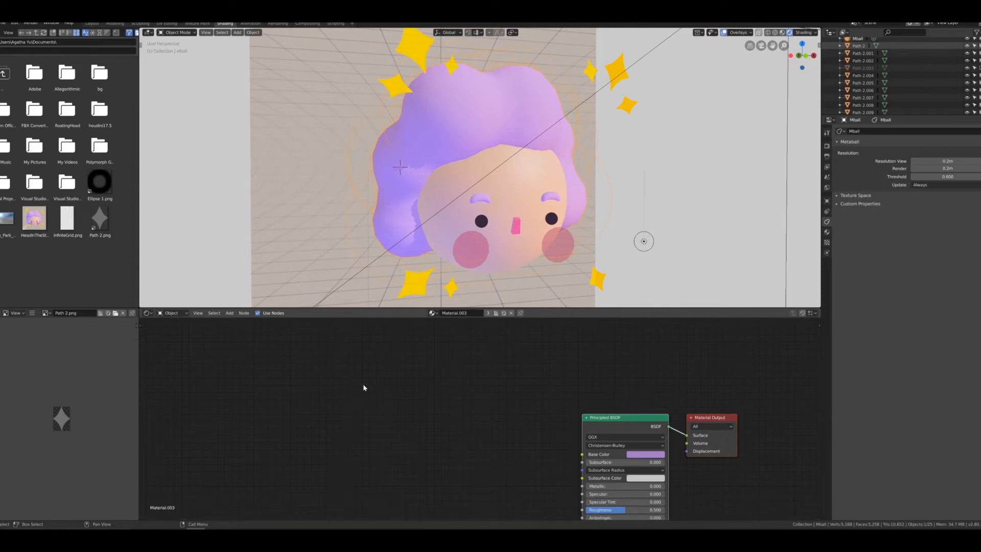
{"action": "mouse_move", "coordinate": [372, 394]}
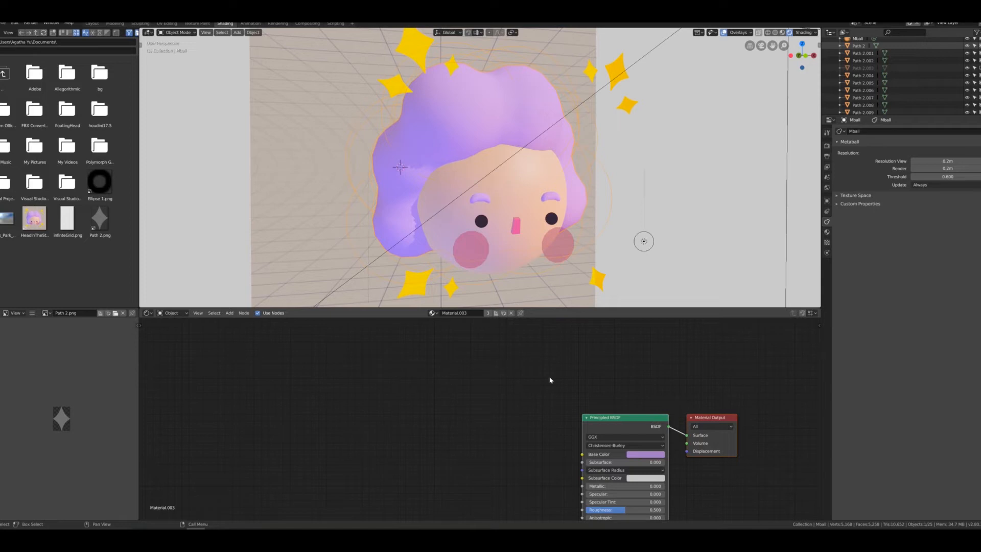
{"action": "mouse_move", "coordinate": [643, 334]}
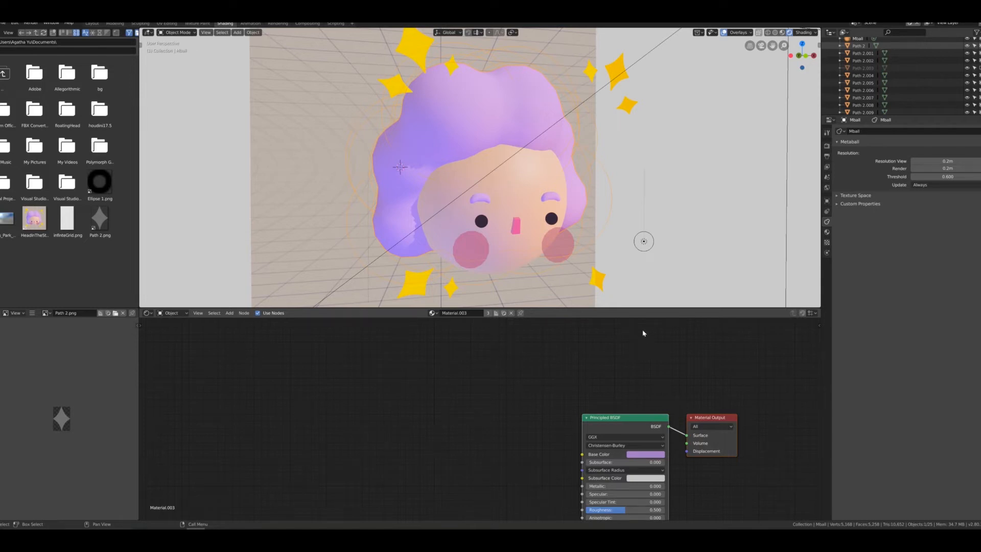
{"action": "mouse_move", "coordinate": [650, 325]}
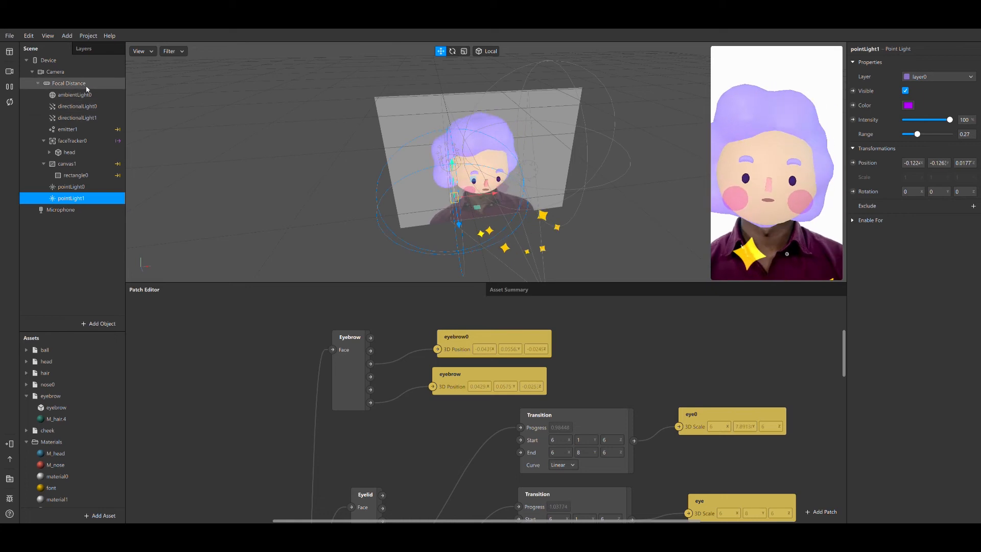
Step: Show the Add list of object types for the camera's Focal Distance
{"action": "left_click", "coordinate": [69, 83]}
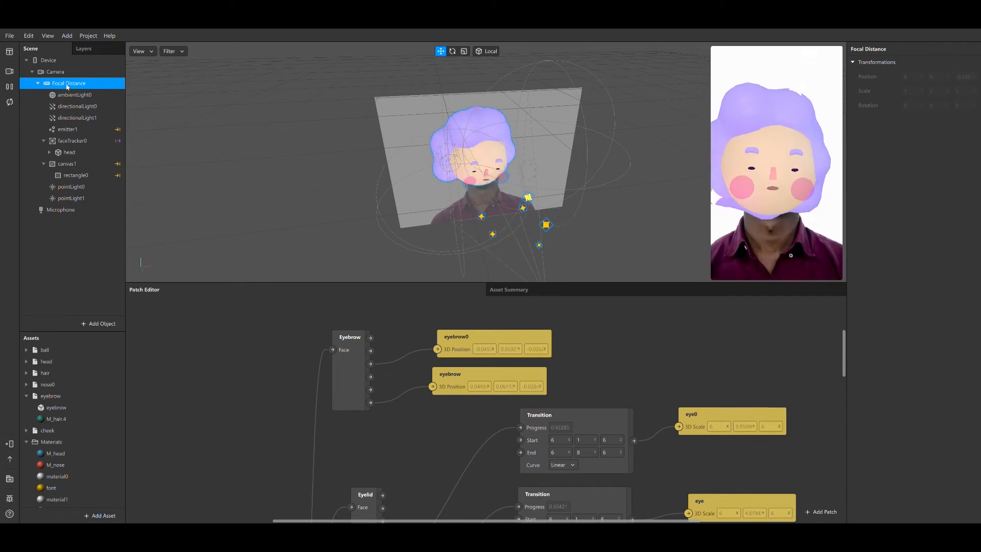
{"action": "right_click", "coordinate": [69, 83]}
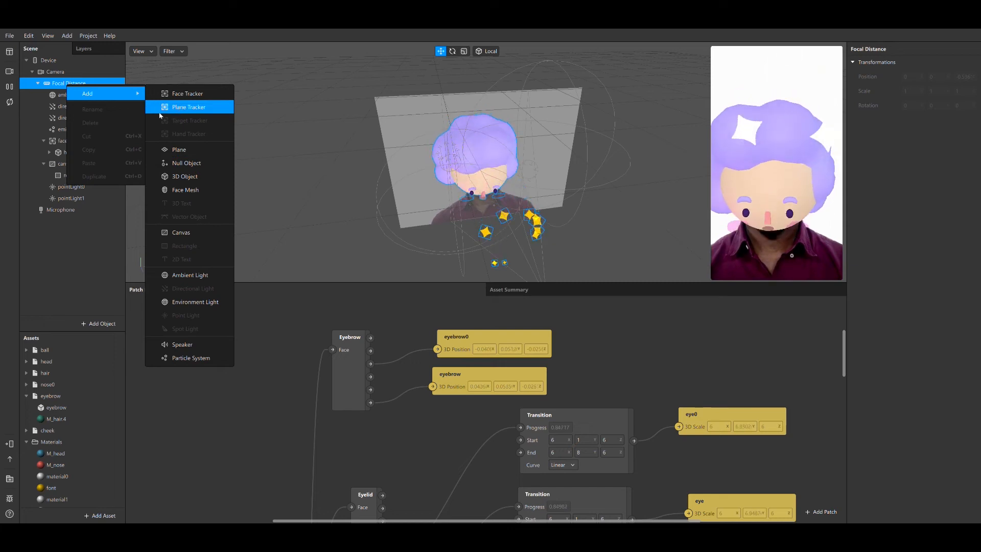
Step: Close the add list and bring faceTracker0's Mouth Open transition patches into view
{"action": "left_click", "coordinate": [75, 94]}
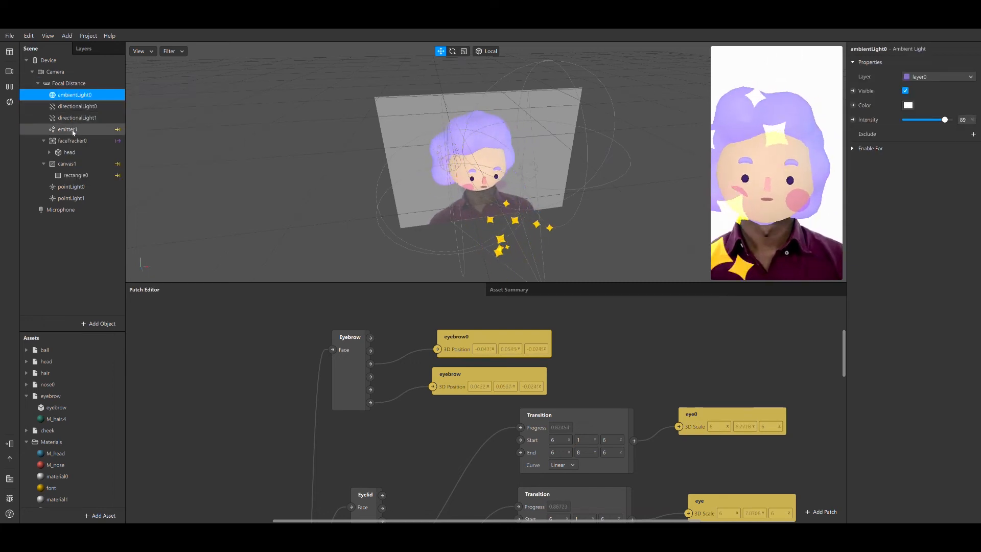
{"action": "left_click", "coordinate": [72, 140]}
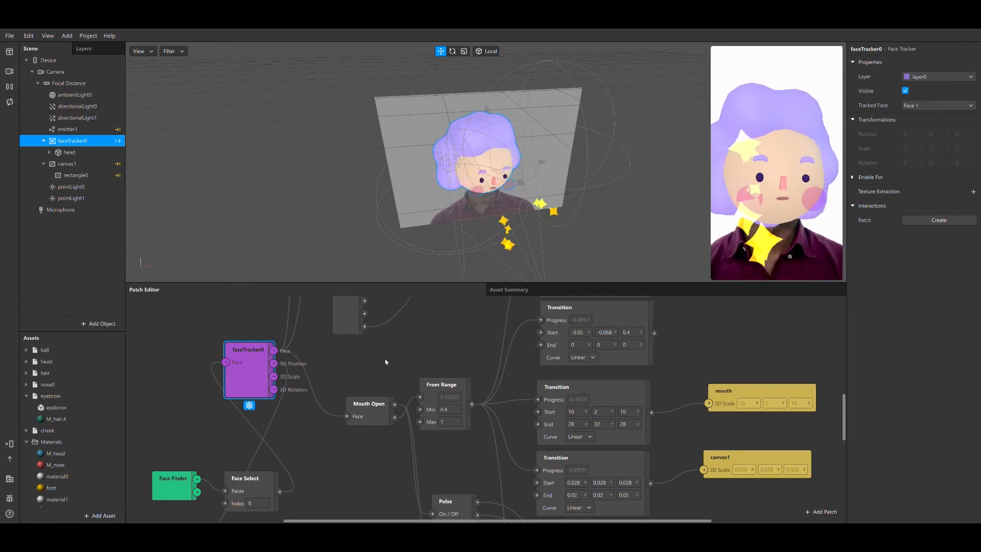
Step: Expand the head, select its eyebrow part and show the eyebrow-position and eye-transition patches
{"action": "left_click", "coordinate": [68, 152]}
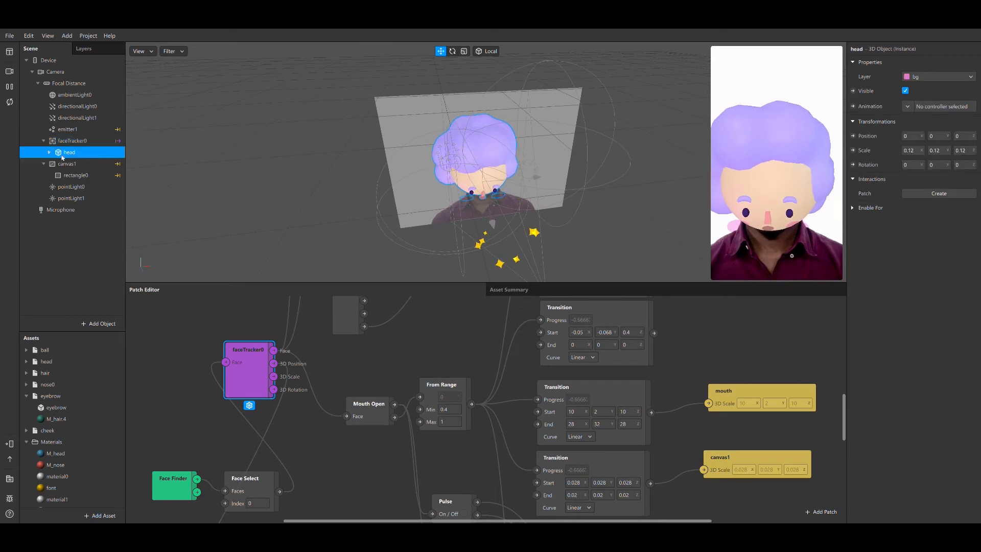
{"action": "left_click", "coordinate": [49, 153]}
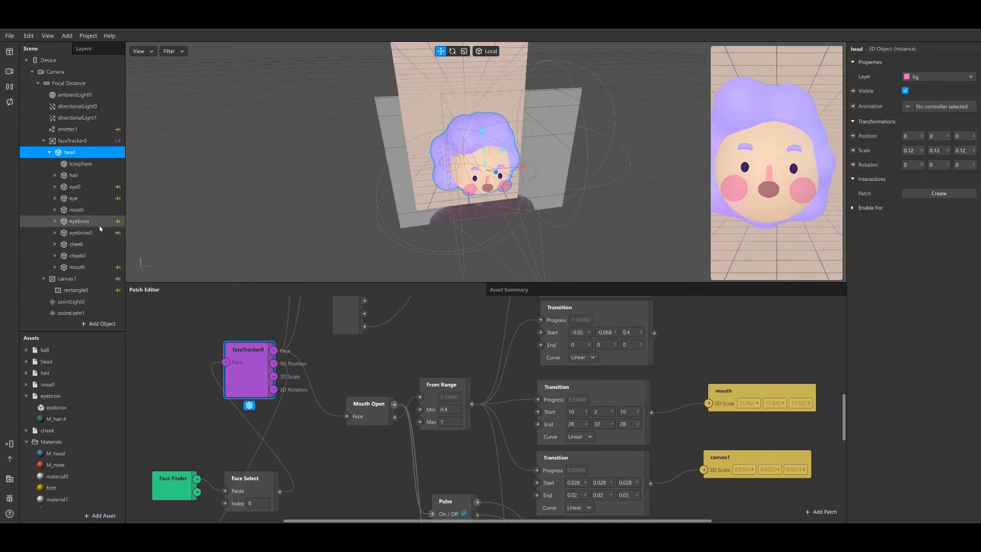
{"action": "left_click", "coordinate": [80, 232]}
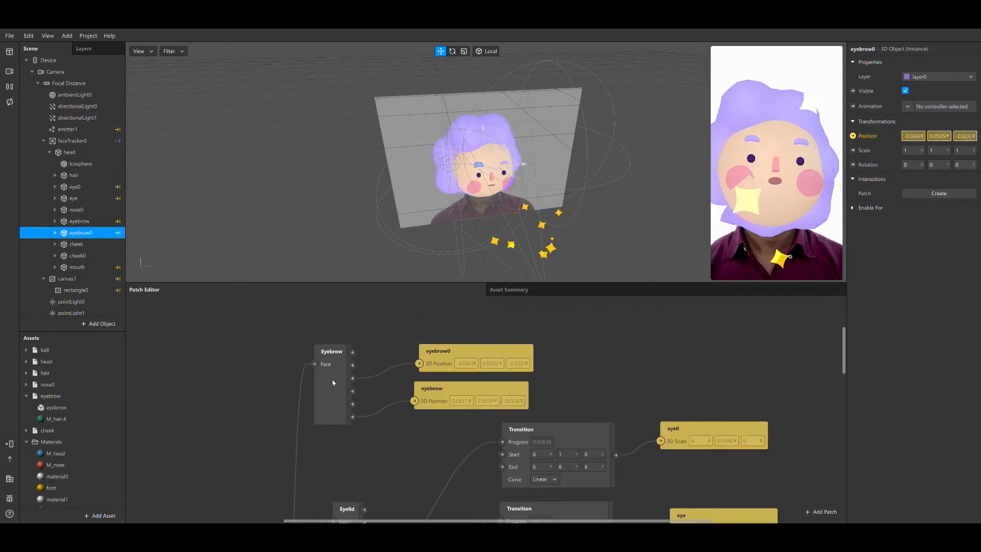
{"action": "left_click", "coordinate": [331, 350]}
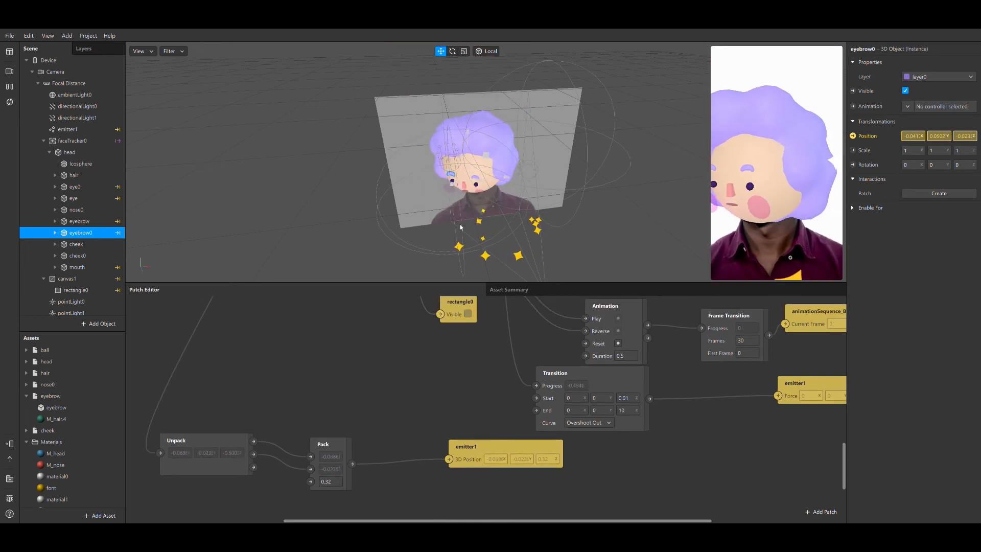
Step: Show emitter1's particle settings and expand its force section with acceleration and drag
{"action": "left_click", "coordinate": [68, 128]}
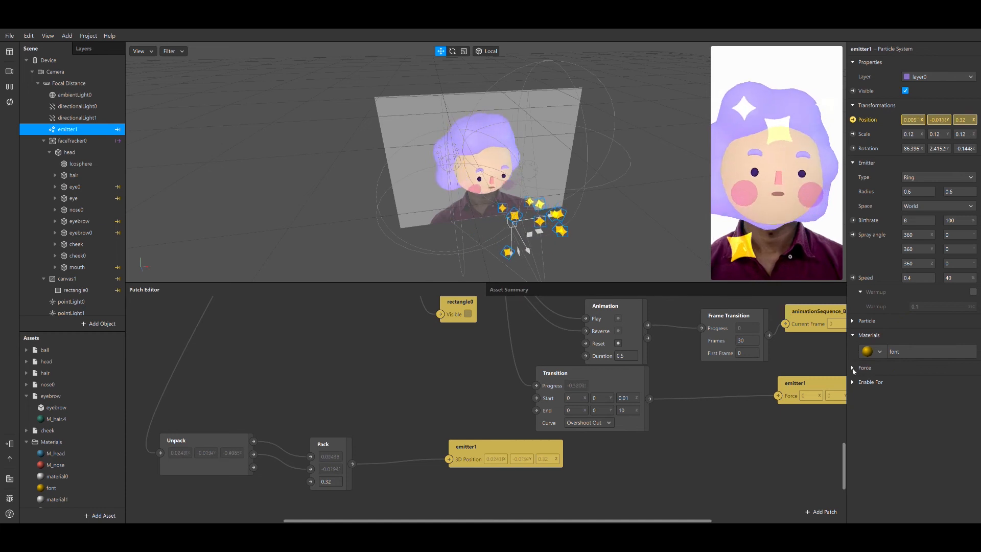
{"action": "left_click", "coordinate": [852, 367]}
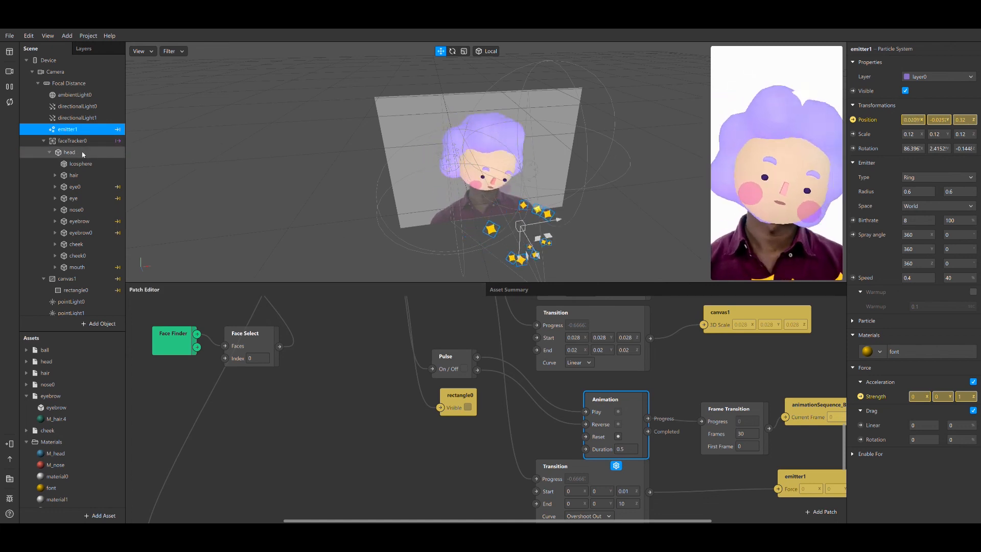
Step: Hide faceTracker0 so the preview shows only the peach grid with sparkles
{"action": "left_click", "coordinate": [72, 140]}
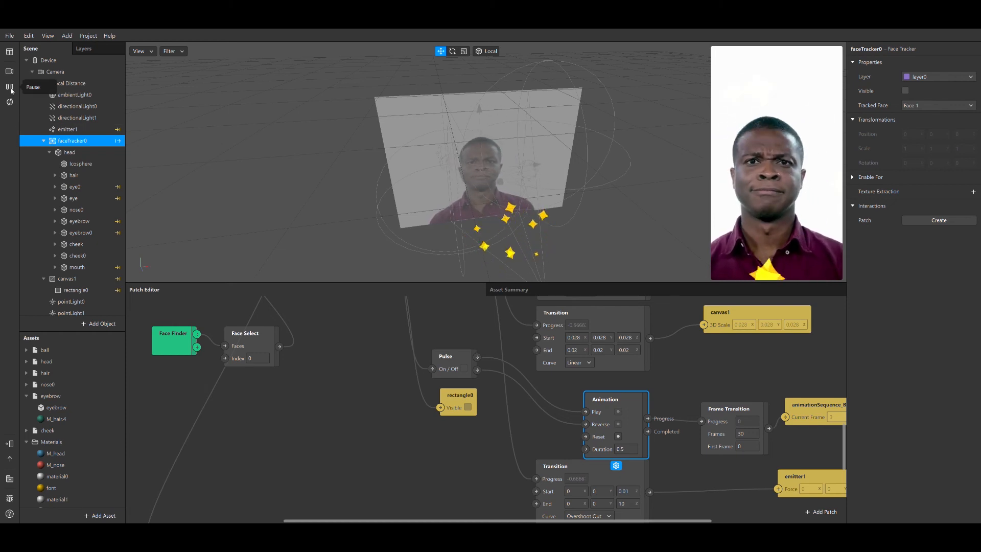
{"action": "left_click", "coordinate": [9, 86]}
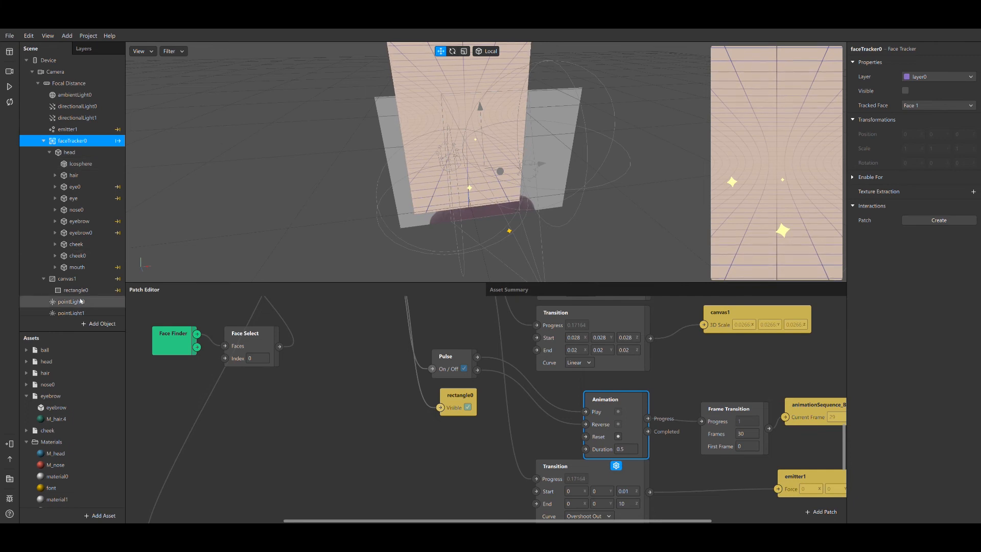
Step: Show material2's animationSequence_BG texture: 30 frames at 25 FPS
{"action": "left_click", "coordinate": [75, 289]}
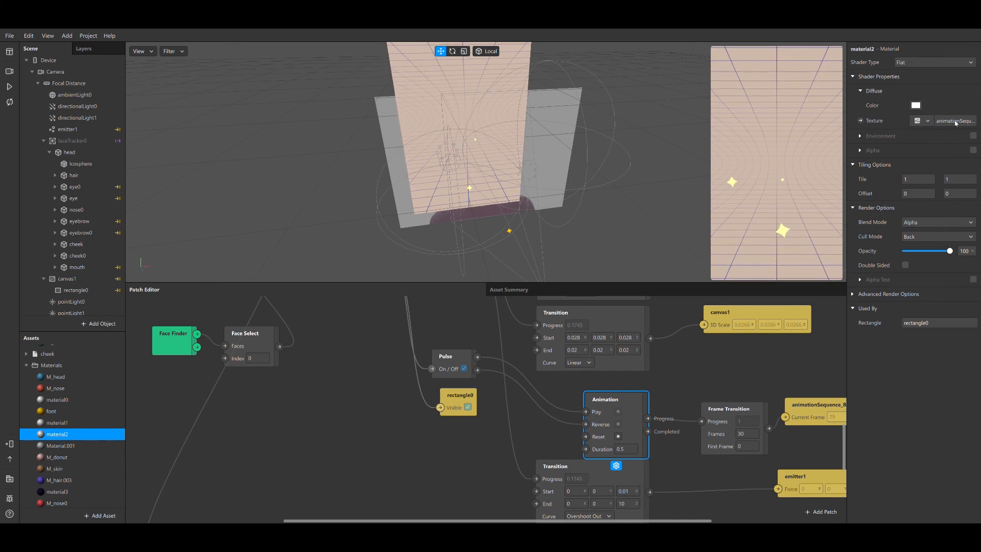
{"action": "left_click", "coordinate": [955, 120]}
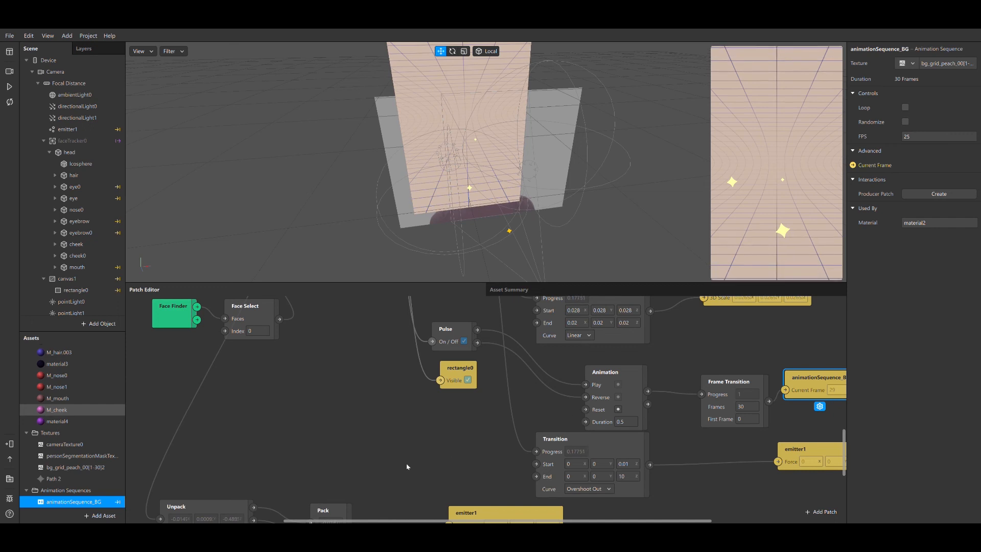
{"action": "mouse_move", "coordinate": [553, 415]}
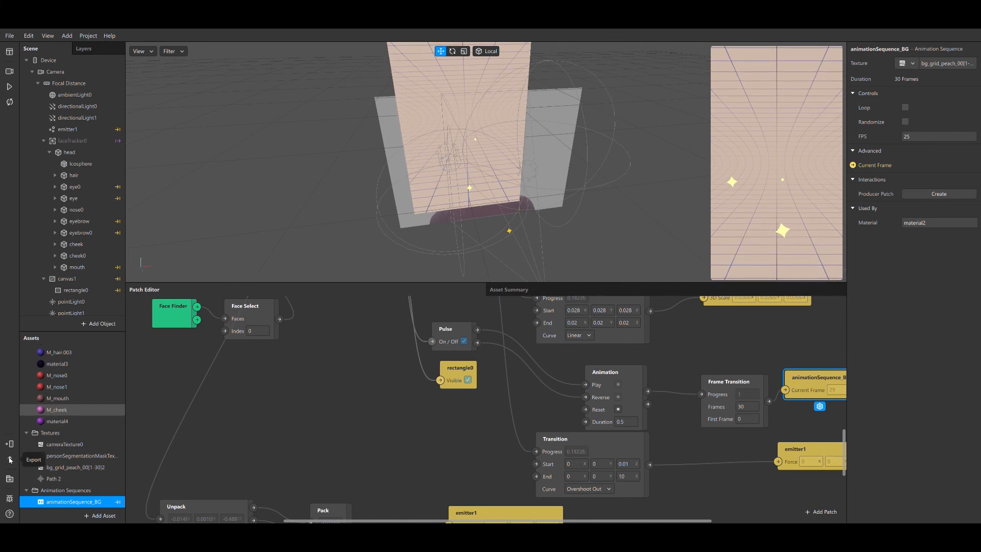
{"action": "mouse_move", "coordinate": [478, 229]}
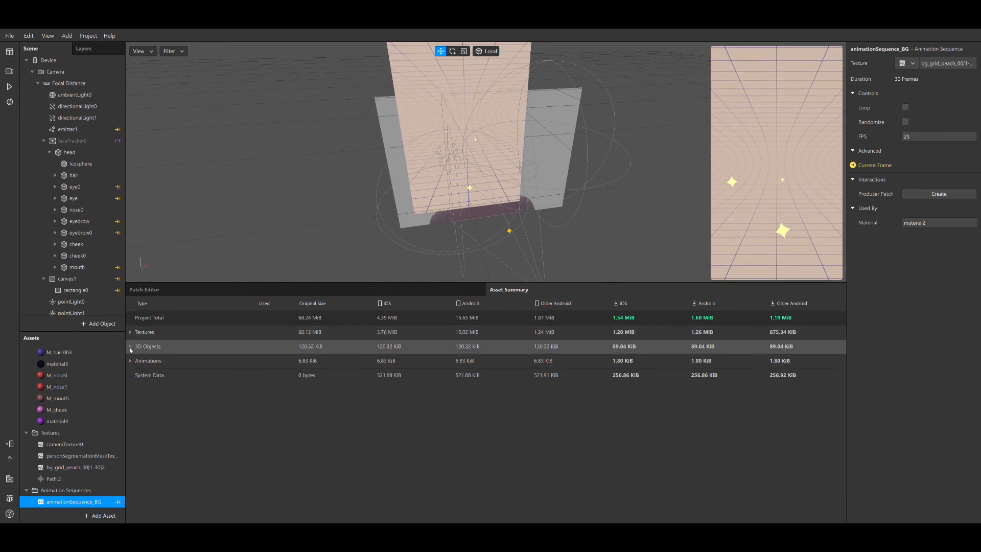
Step: Show the 68.12 MiB peach grid texture sequence's sizes in the Asset Summary
{"action": "left_click", "coordinate": [130, 347]}
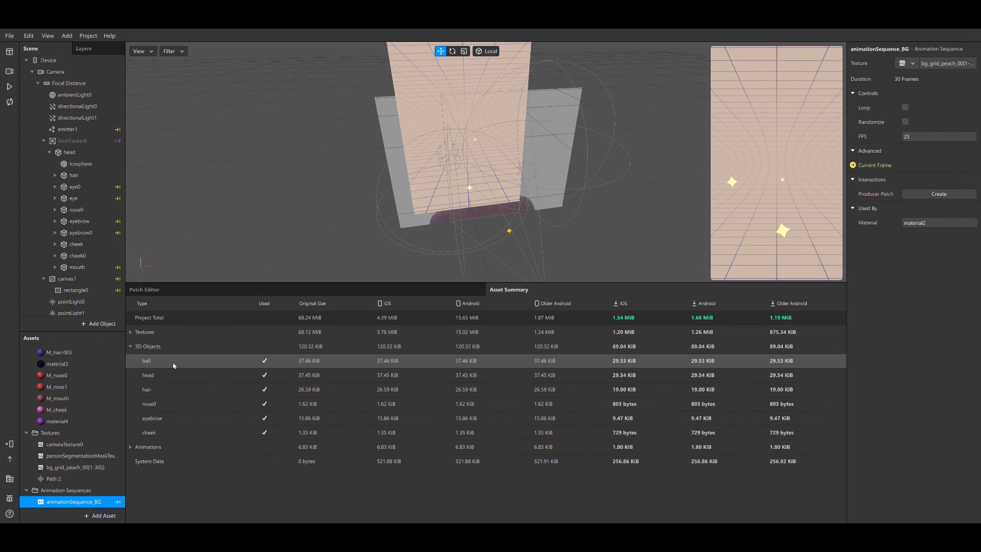
{"action": "mouse_move", "coordinate": [166, 349]}
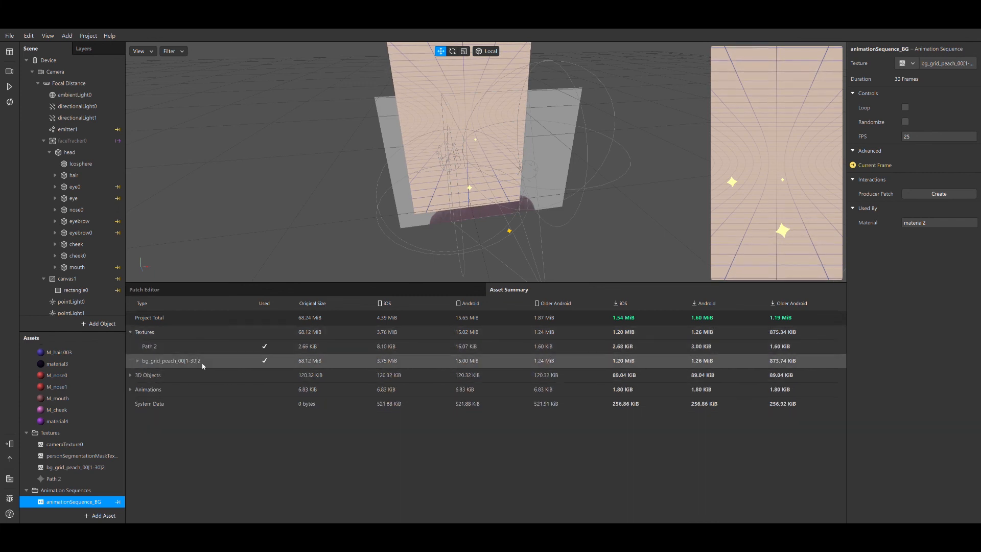
{"action": "left_click", "coordinate": [170, 361]}
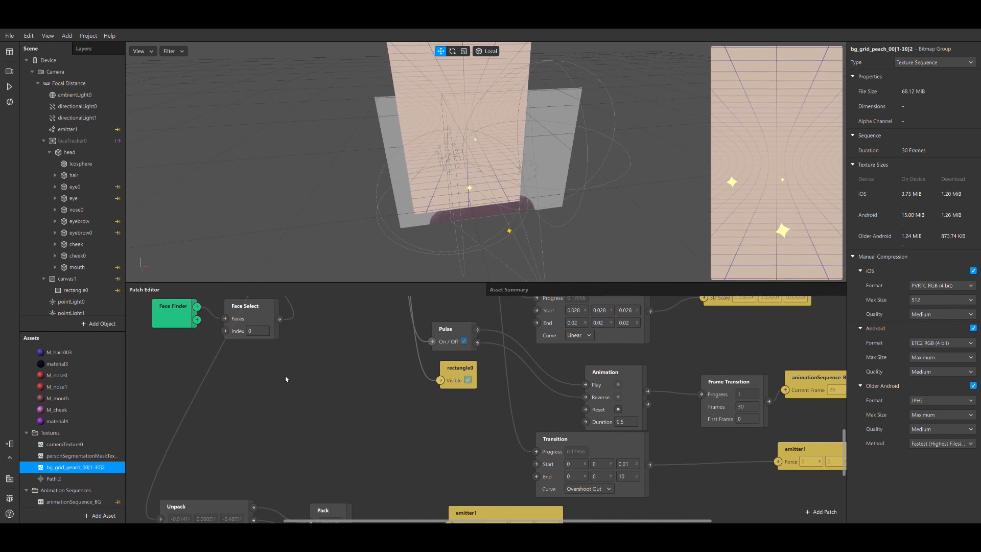
{"action": "mouse_move", "coordinate": [312, 389]}
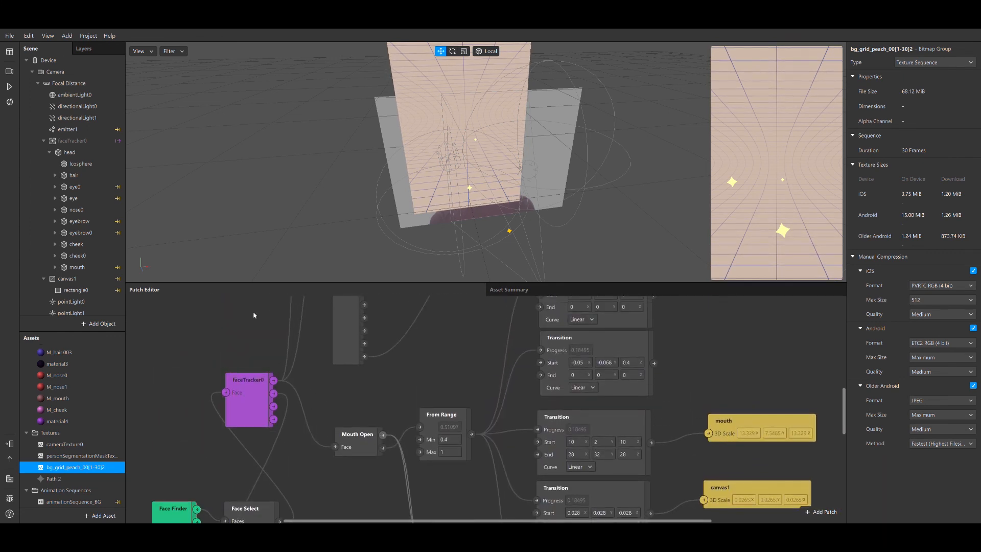
Step: Return to faceTracker0's properties, still hidden and tracking Face 1
{"action": "left_click", "coordinate": [72, 140]}
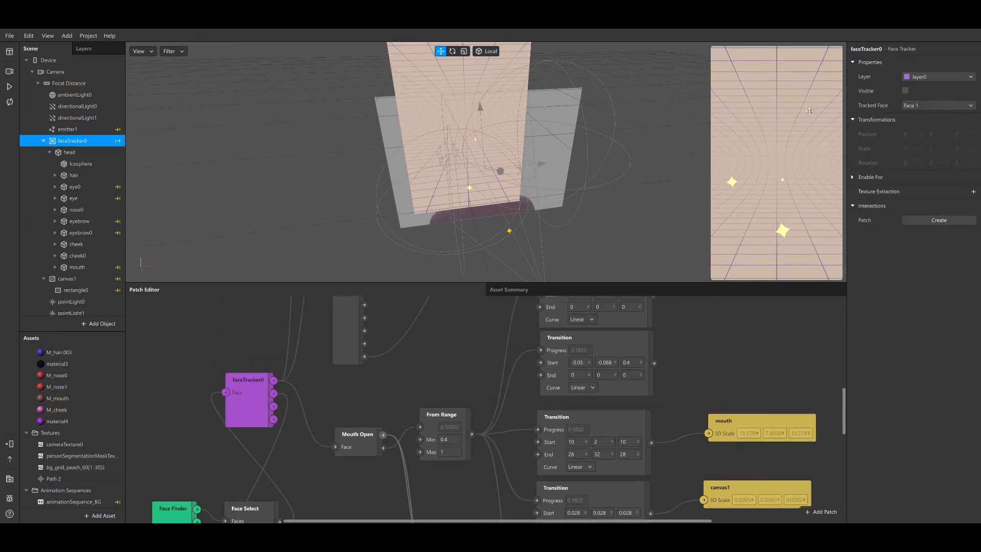
Step: Make faceTracker0 visible again and play the preview with the cartoon head and sparkles
{"action": "left_click", "coordinate": [906, 91]}
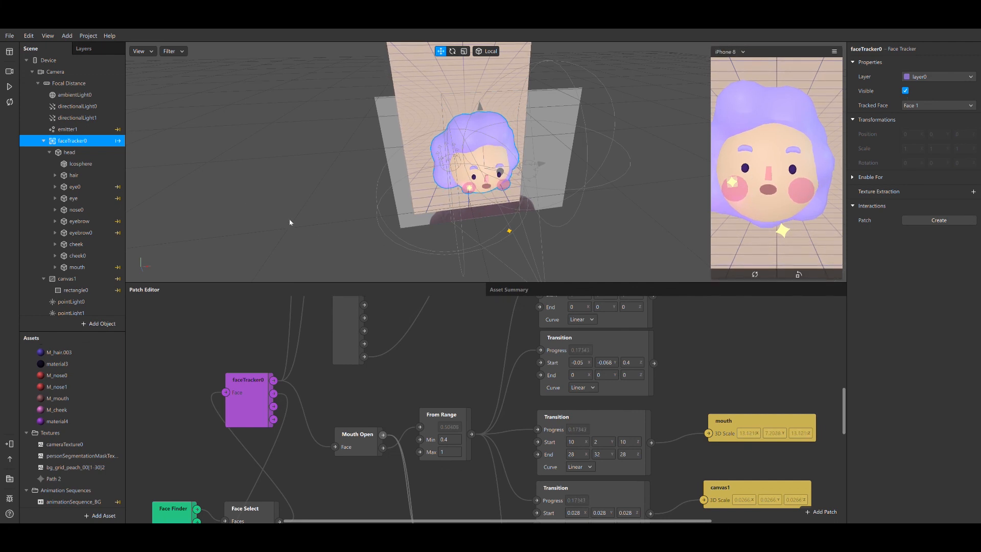
{"action": "left_click", "coordinate": [80, 164]}
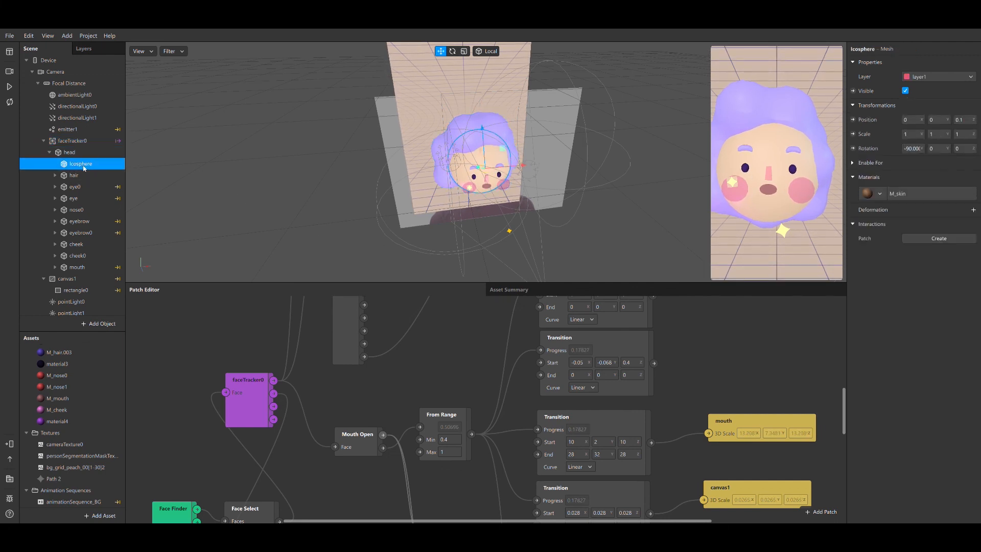
{"action": "left_click", "coordinate": [69, 152]}
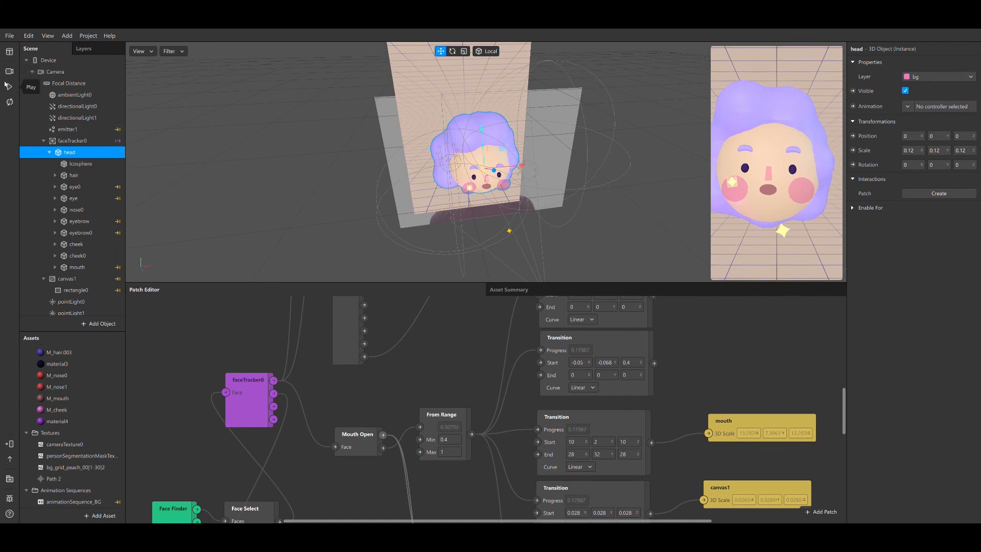
{"action": "left_click", "coordinate": [30, 86]}
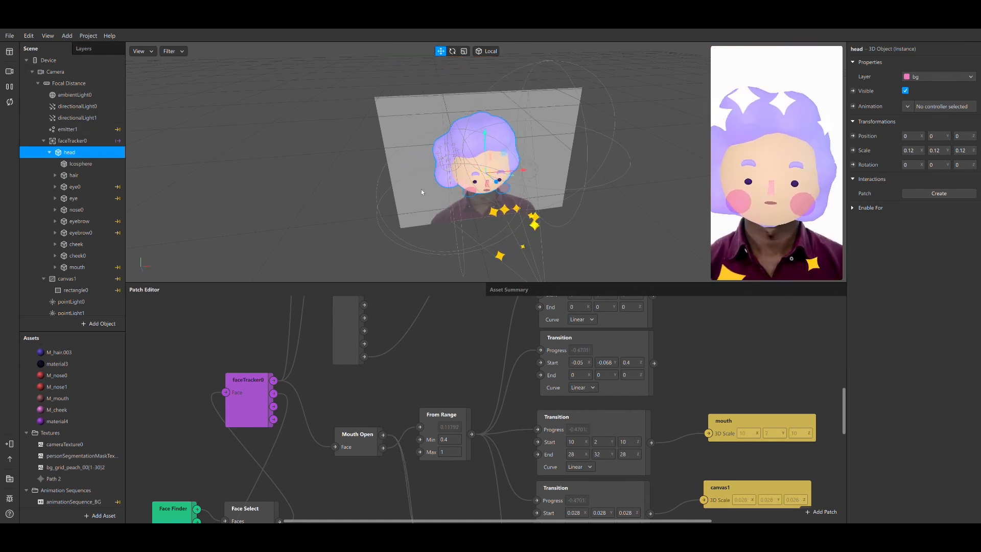